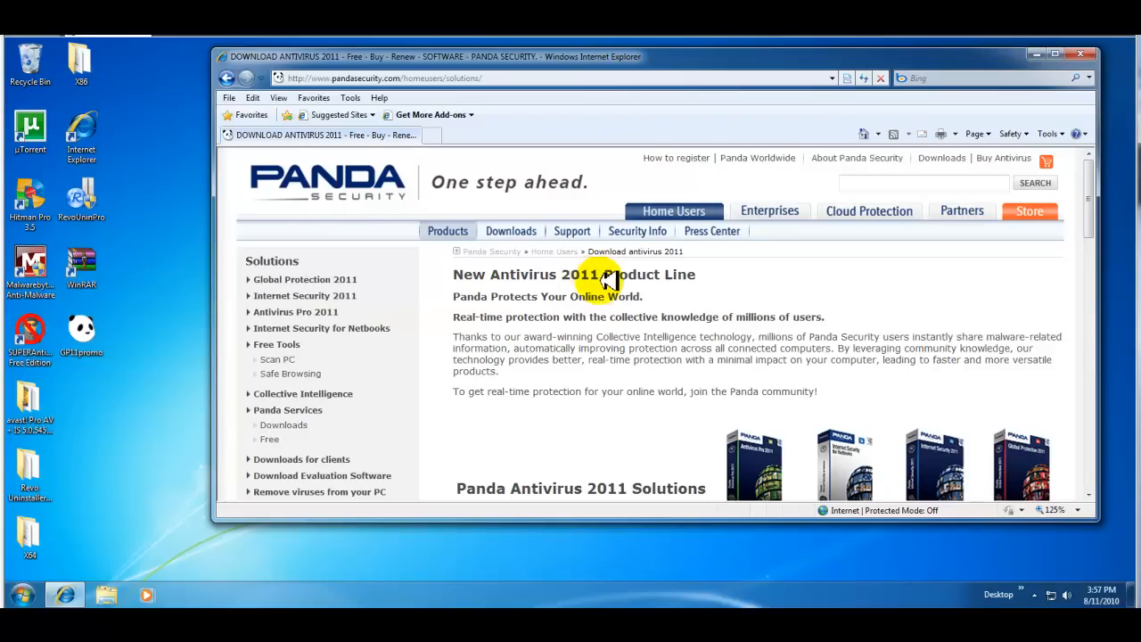
Scroll the Antivirus 2011 page down to the four-product Solutions comparison table.
scroll("down", 3)
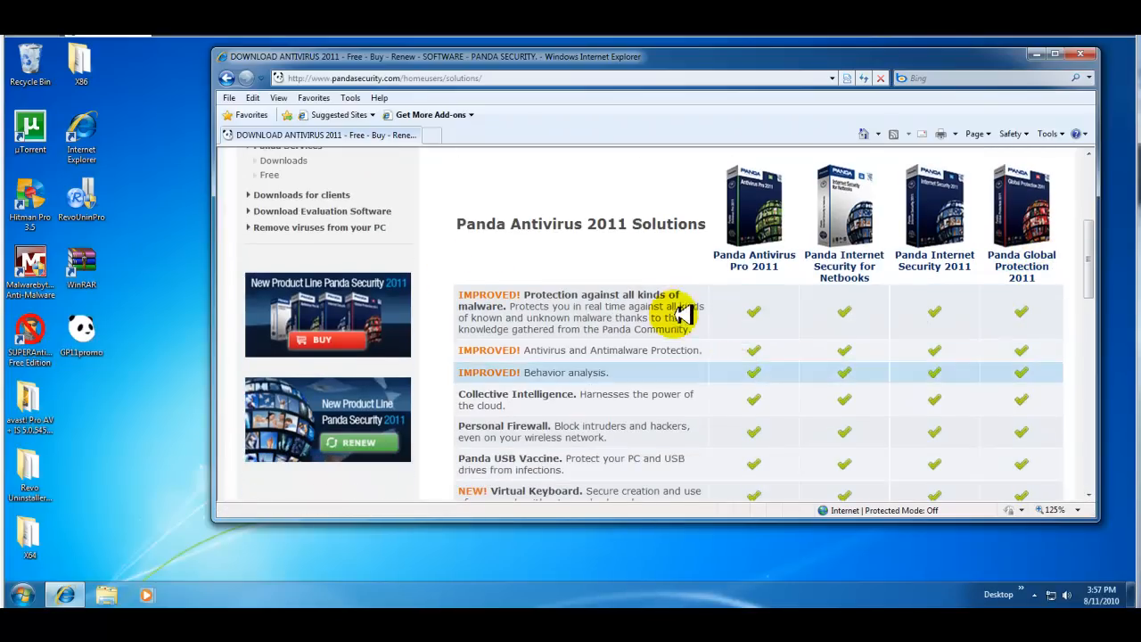
Scroll the comparison down to the Optimization, File Encryption and File Shredding rows.
scroll("down", 3)
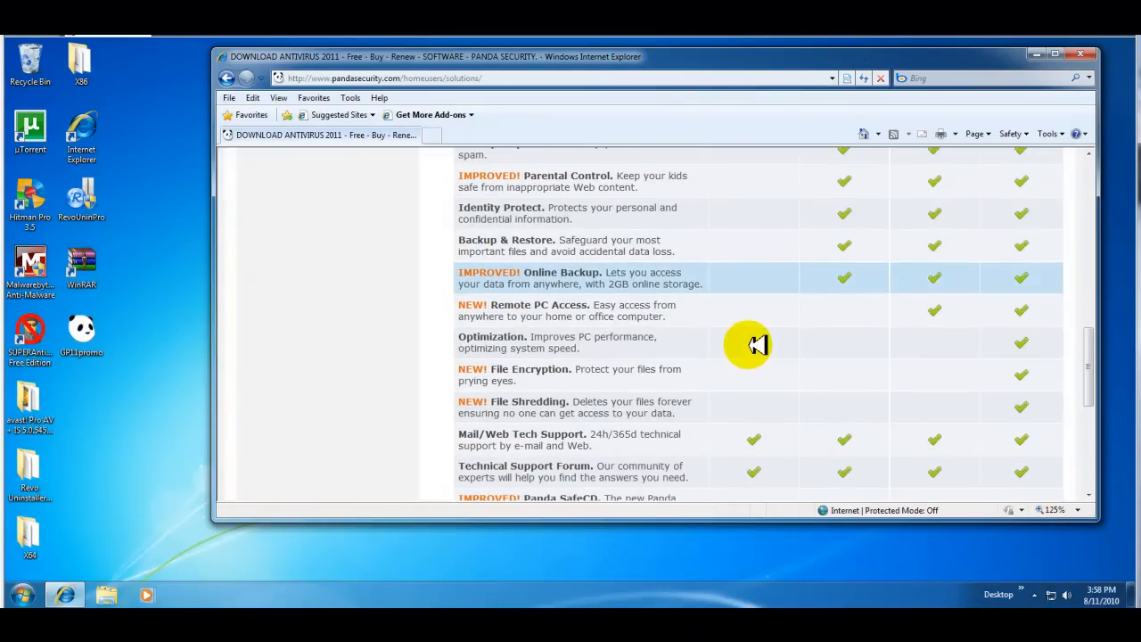
mouse_move(696, 345)
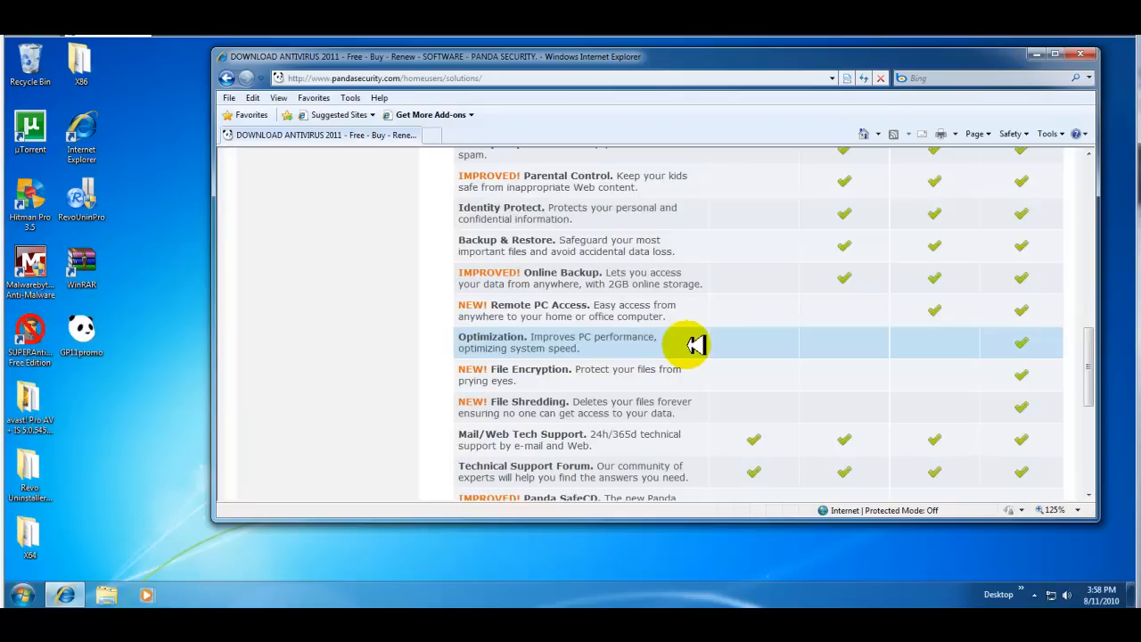
Scroll to the Panda SafeCD row and More Info, Download and Buy links.
scroll("down", 3)
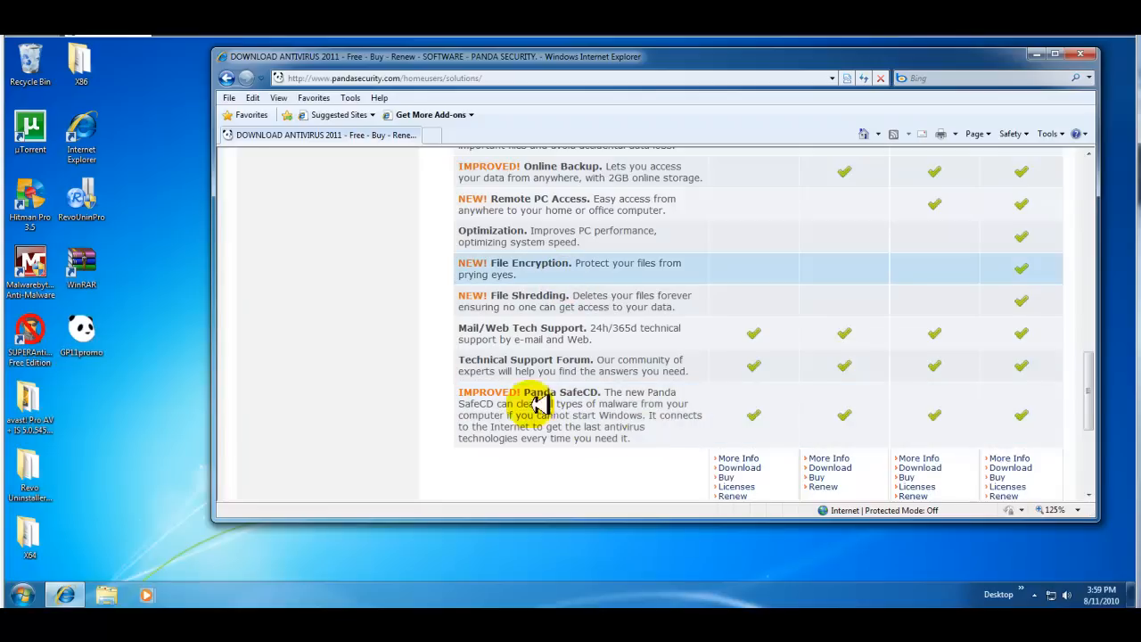
scroll("up", 3)
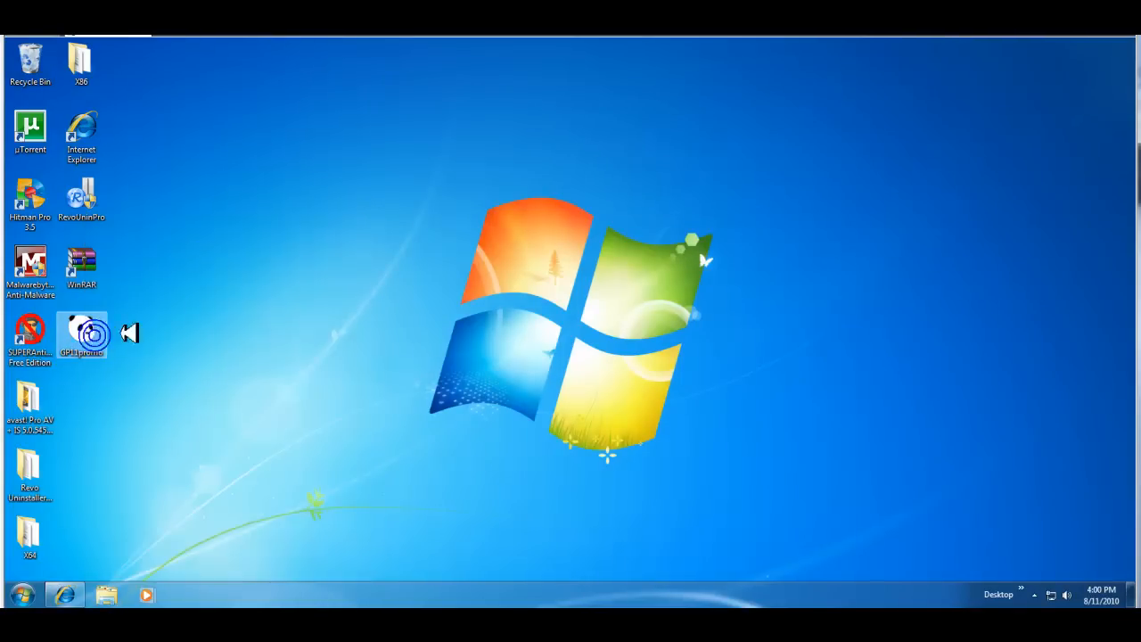
Launch the GP11promo installer from the desktop icon.
double_click(81, 333)
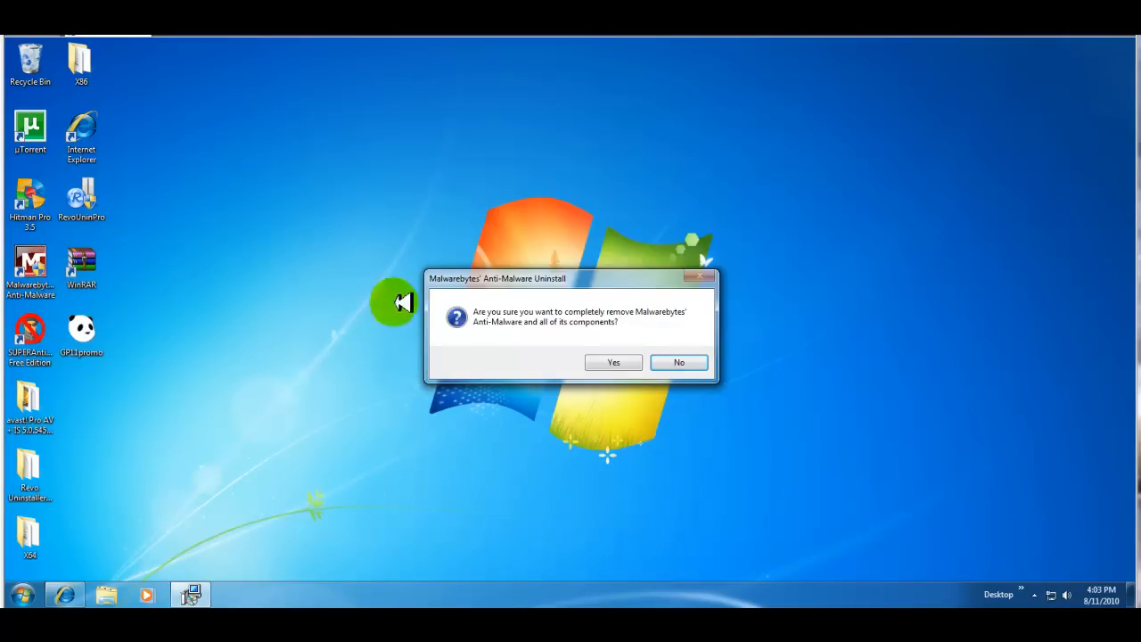
Confirm Yes to fully remove Malwarebytes' Anti-Malware and its components.
left_click(614, 362)
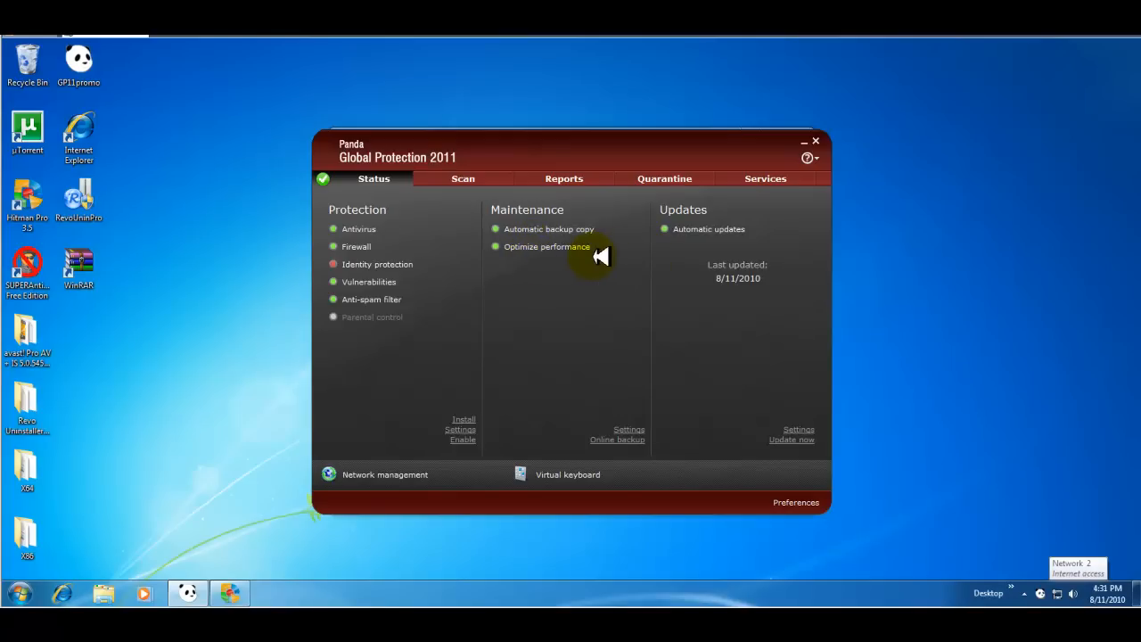
left_click(798, 429)
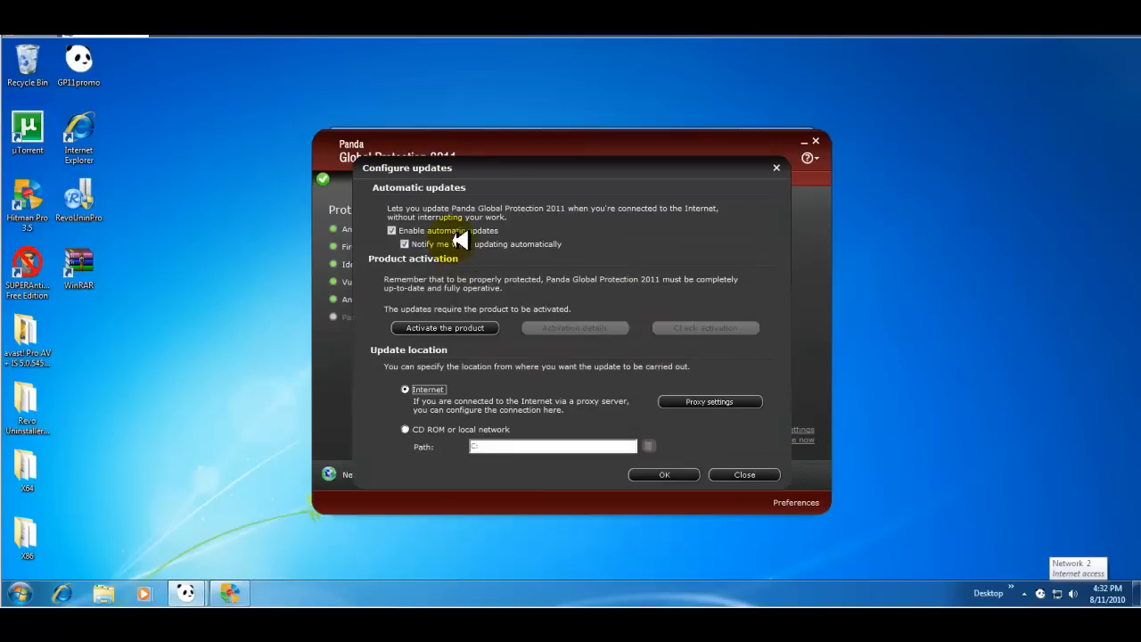
Open update Settings to review automatic updates and the Internet update source.
left_click(795, 502)
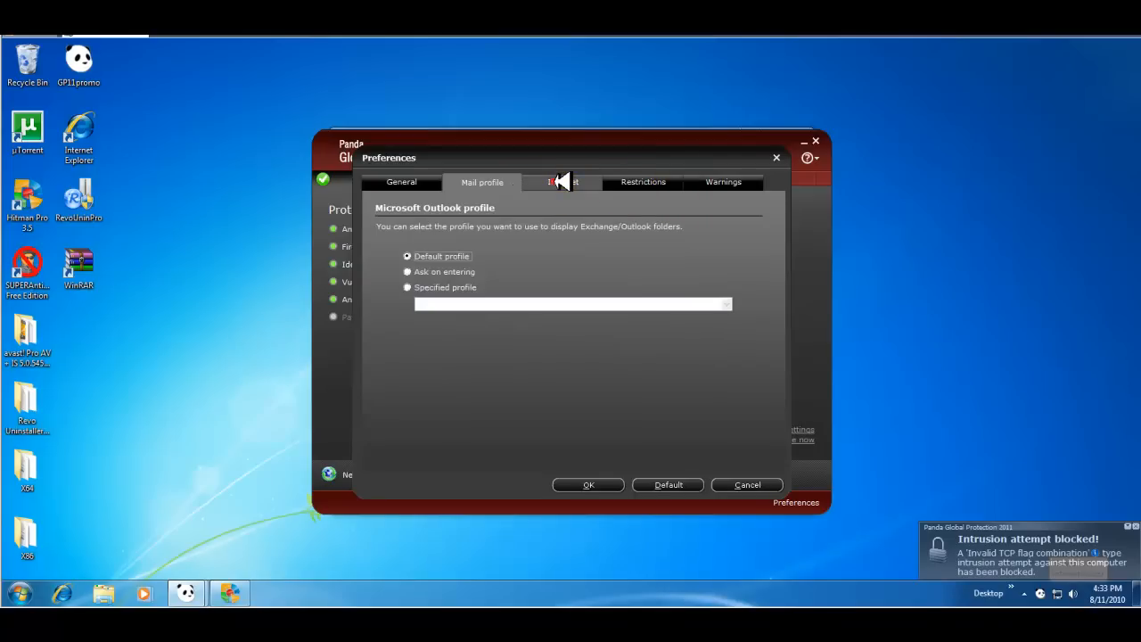